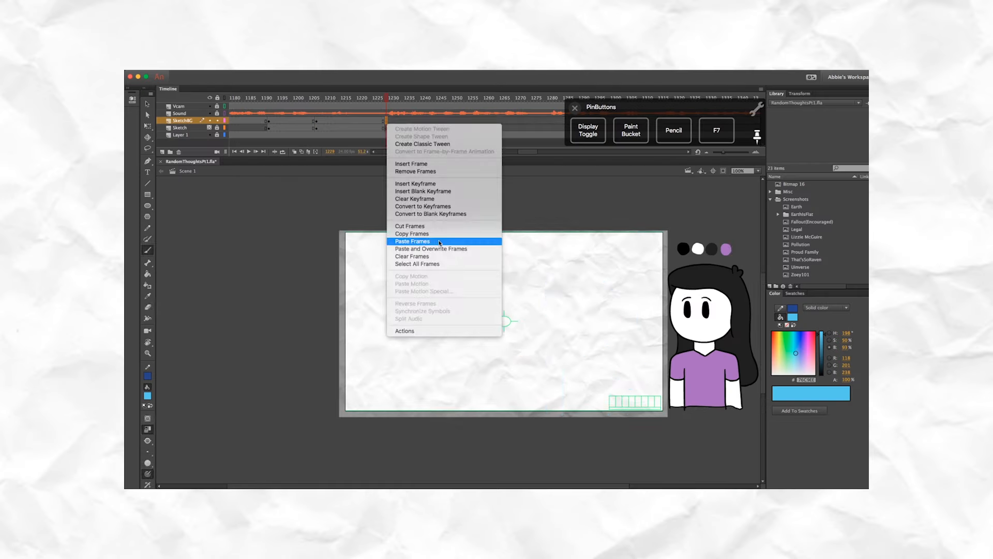
Paste the copied character-sketch frames onto the SketchBG layer
{"action": "left_click", "coordinate": [412, 240]}
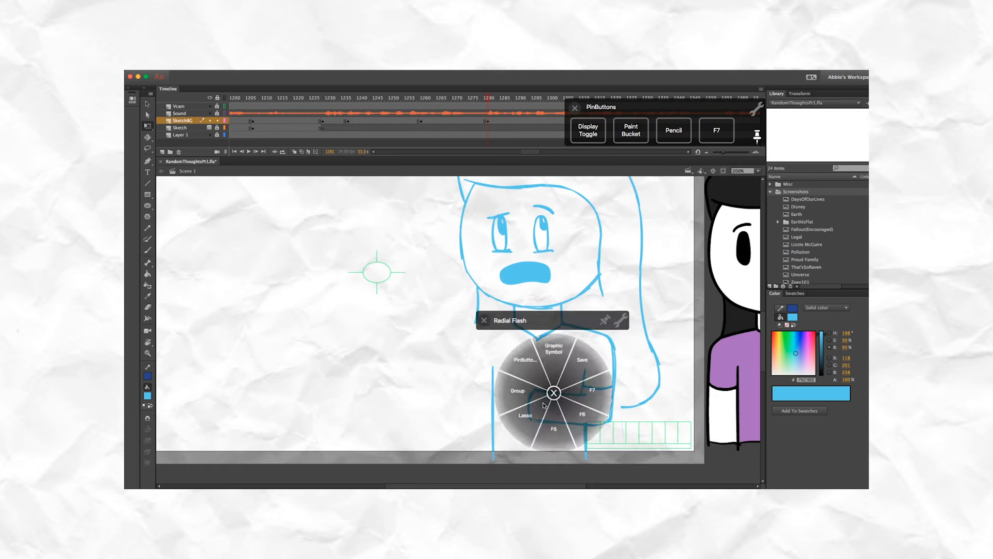
Add the cartoon cityscape screenshot to the sketch background layer beside the blue worried-character sketch
{"action": "left_click", "coordinate": [553, 393]}
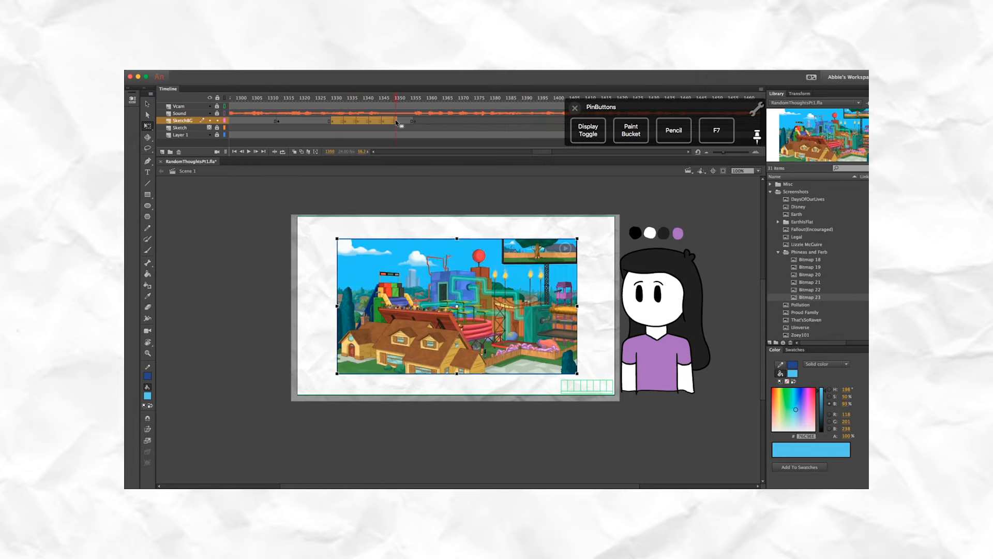
Place a Phineas and Ferb screenshot on a new SketchBG keyframe beside the character
{"action": "left_click", "coordinate": [415, 98]}
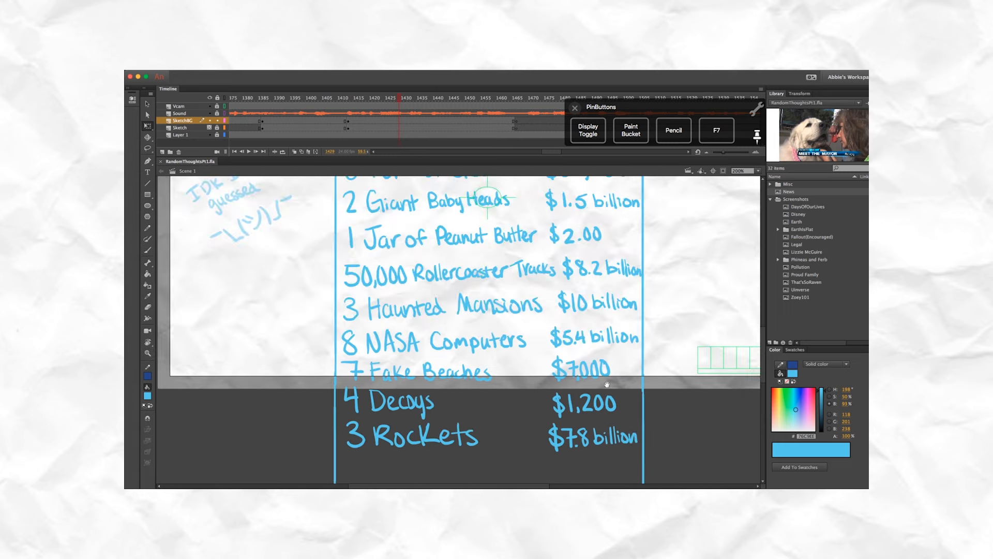
Scroll down the stage to continue the handwritten blue price list
{"action": "scroll", "scroll_direction": "down", "scroll_amount": 3}
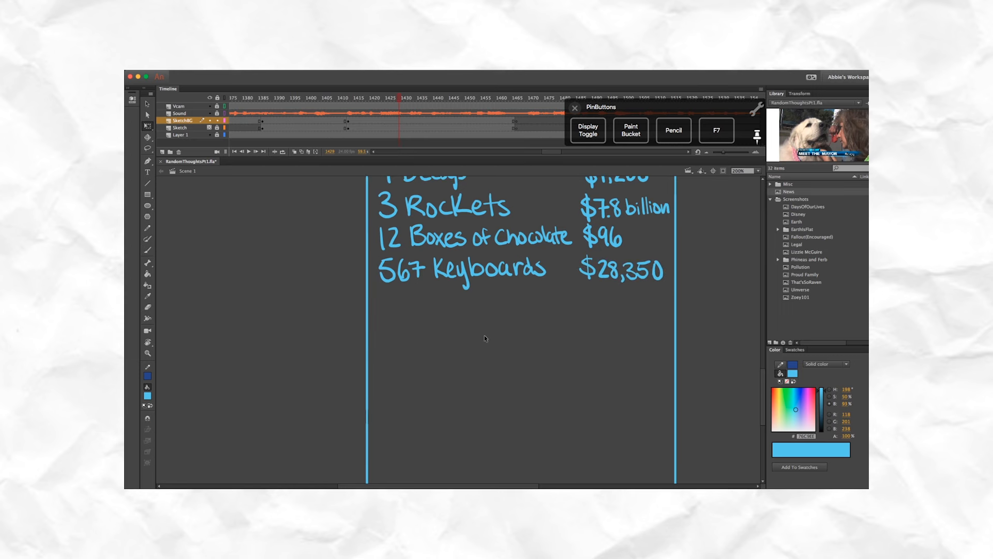